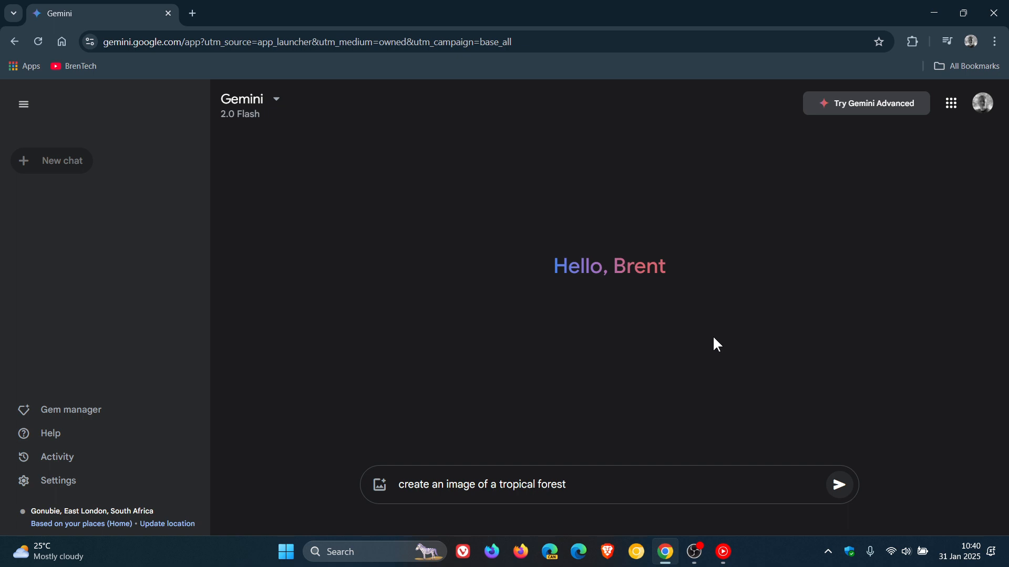
- Browse the model list and Gems page, then send 'create an image of a tropical forest'
{"action": "left_click", "coordinate": [275, 100]}
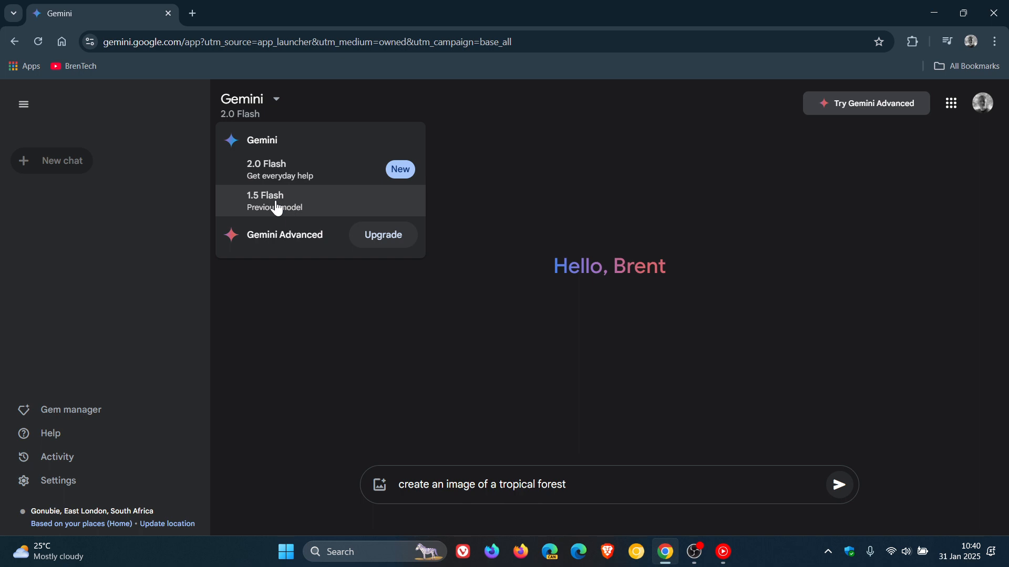
{"action": "mouse_move", "coordinate": [288, 173]}
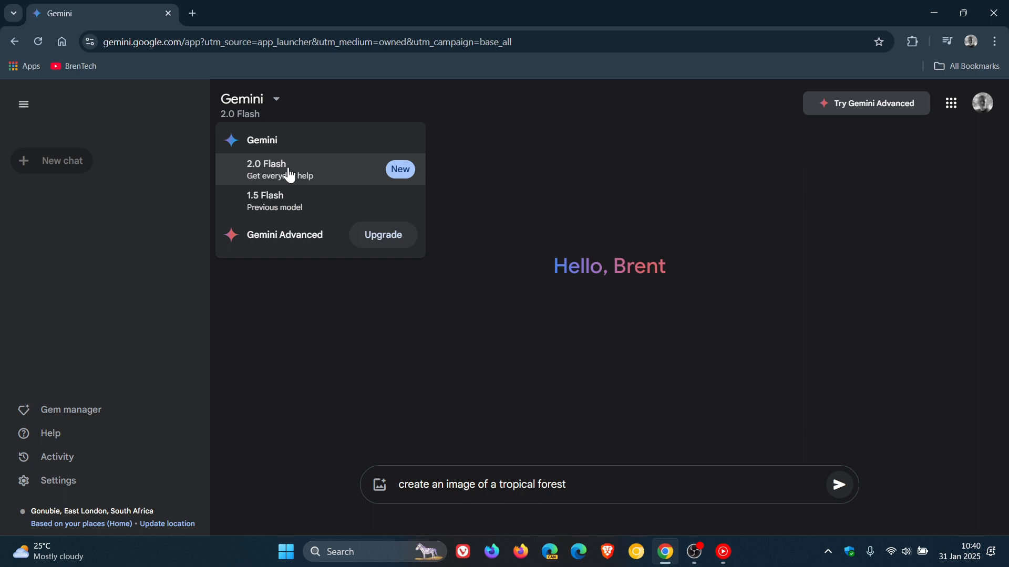
{"action": "mouse_move", "coordinate": [291, 213]}
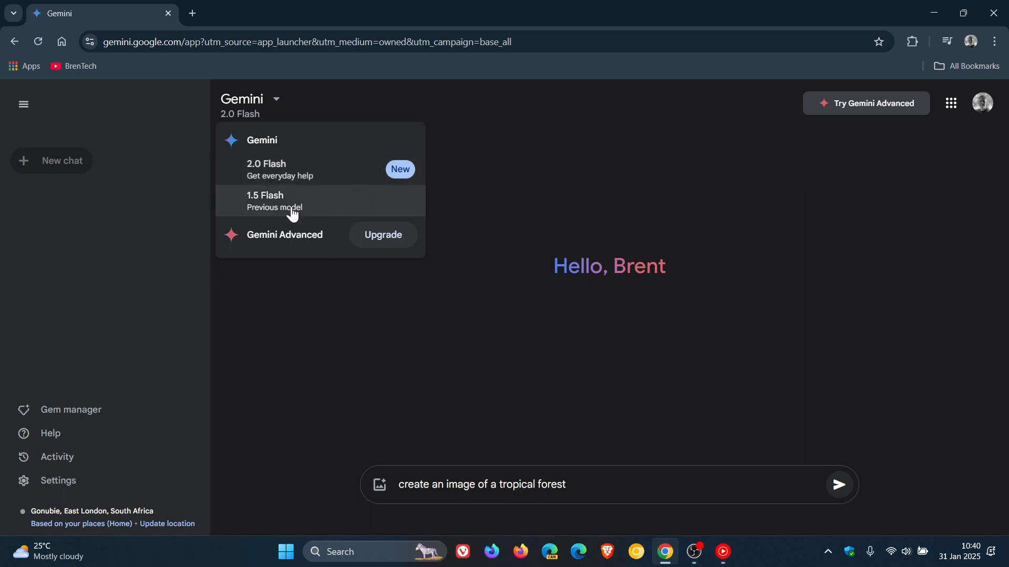
{"action": "mouse_move", "coordinate": [276, 221]}
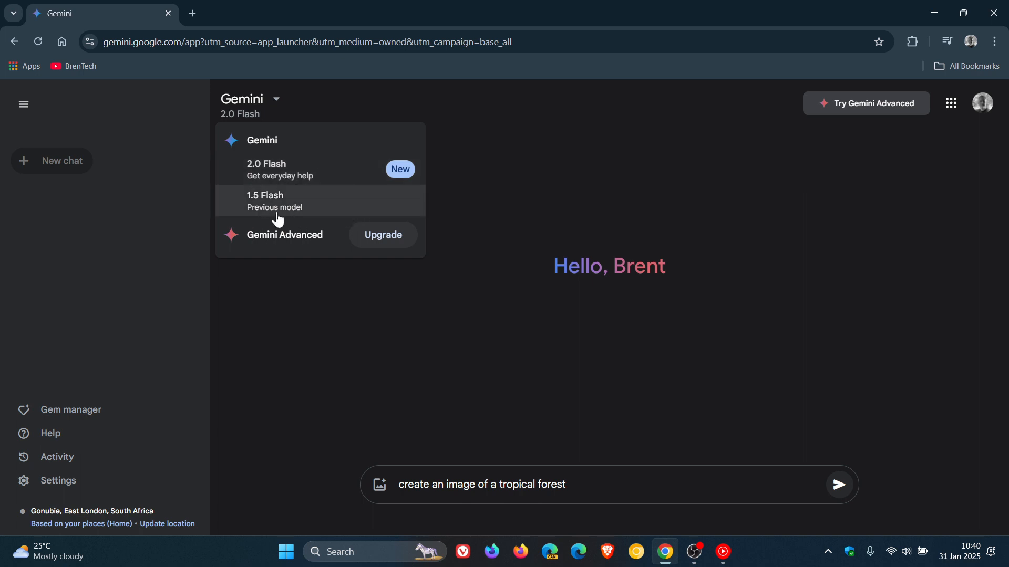
{"action": "mouse_move", "coordinate": [282, 211]}
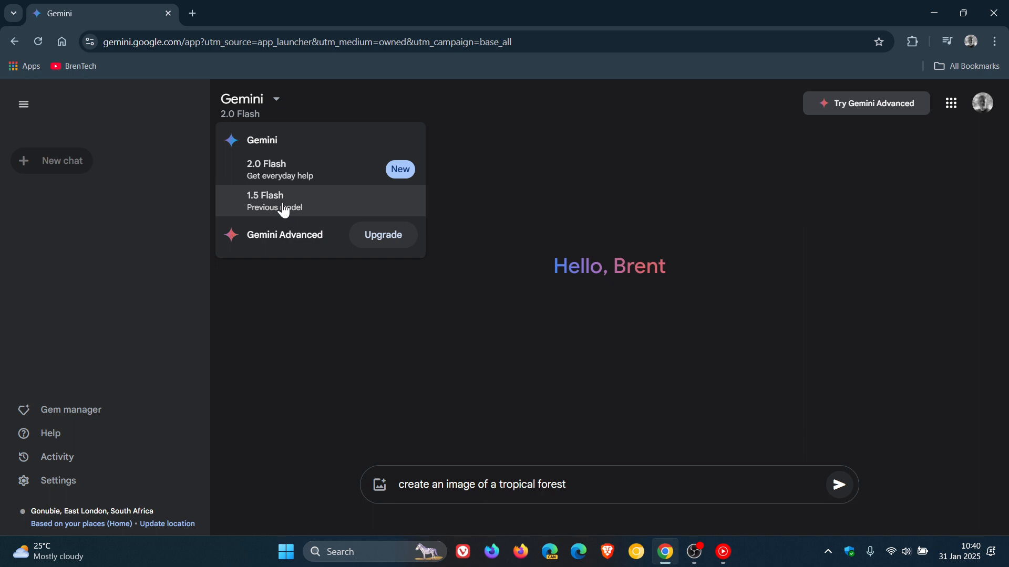
{"action": "mouse_move", "coordinate": [512, 195]}
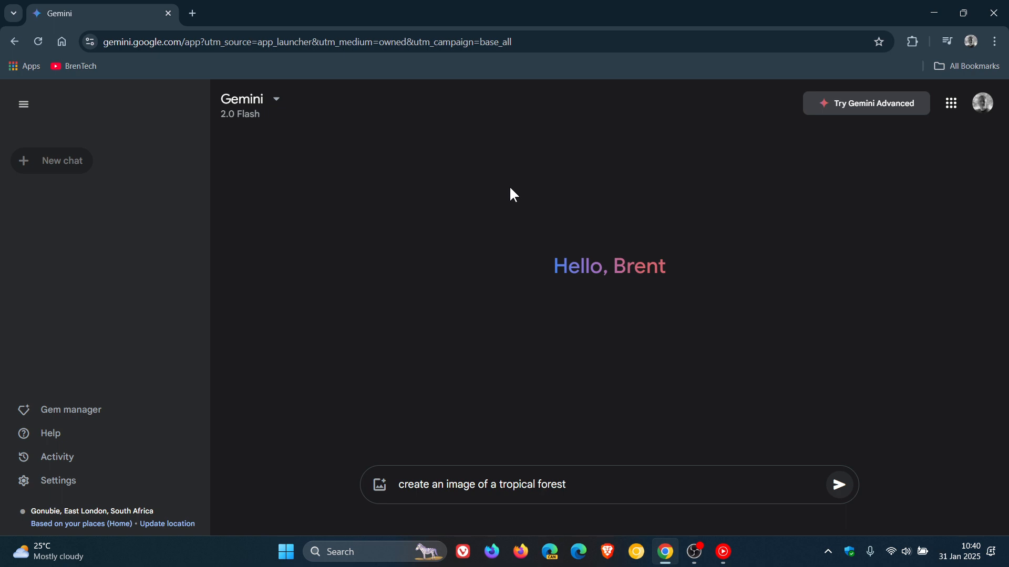
{"action": "mouse_move", "coordinate": [276, 135]}
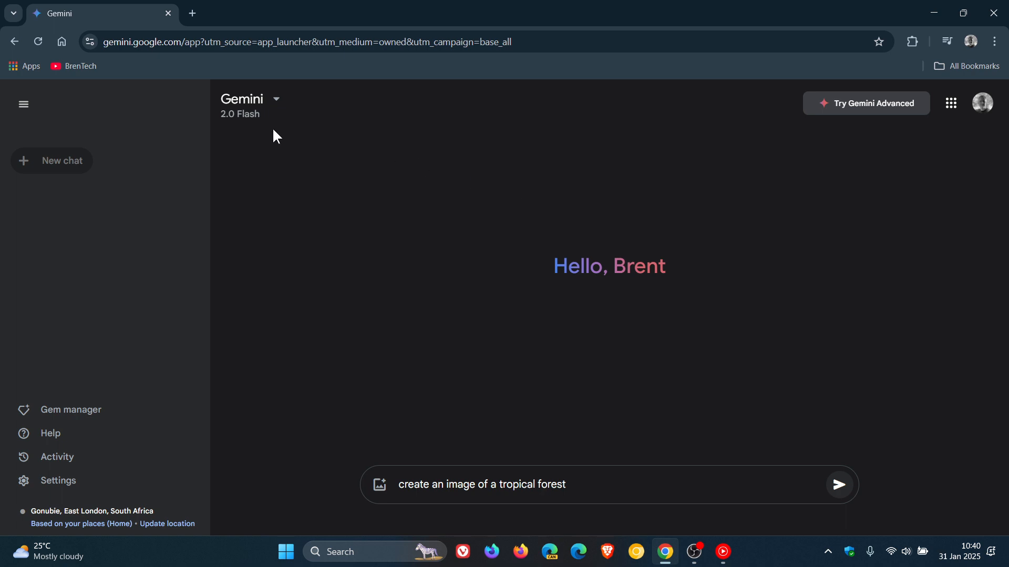
{"action": "mouse_move", "coordinate": [463, 187]}
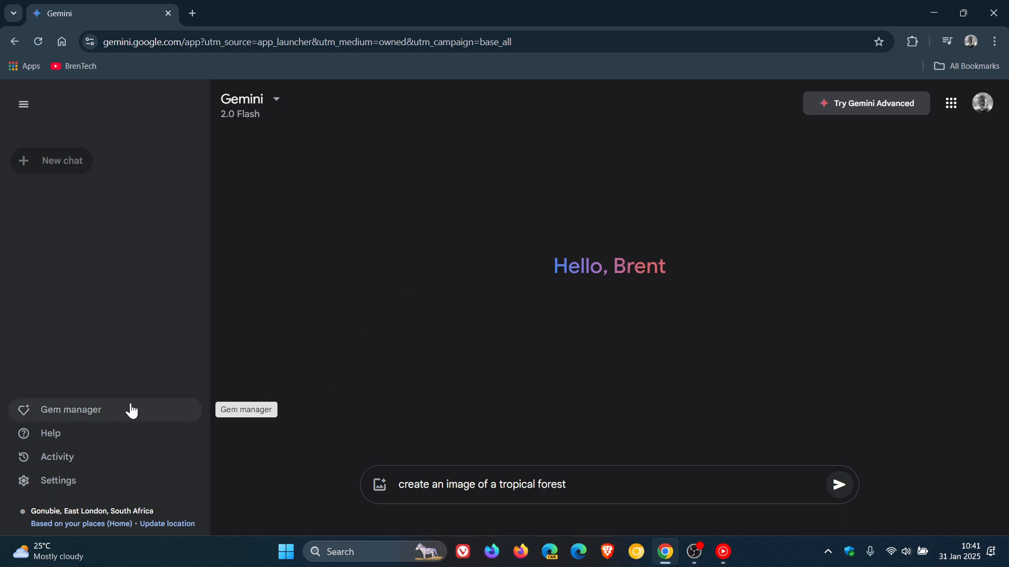
{"action": "left_click", "coordinate": [70, 410]}
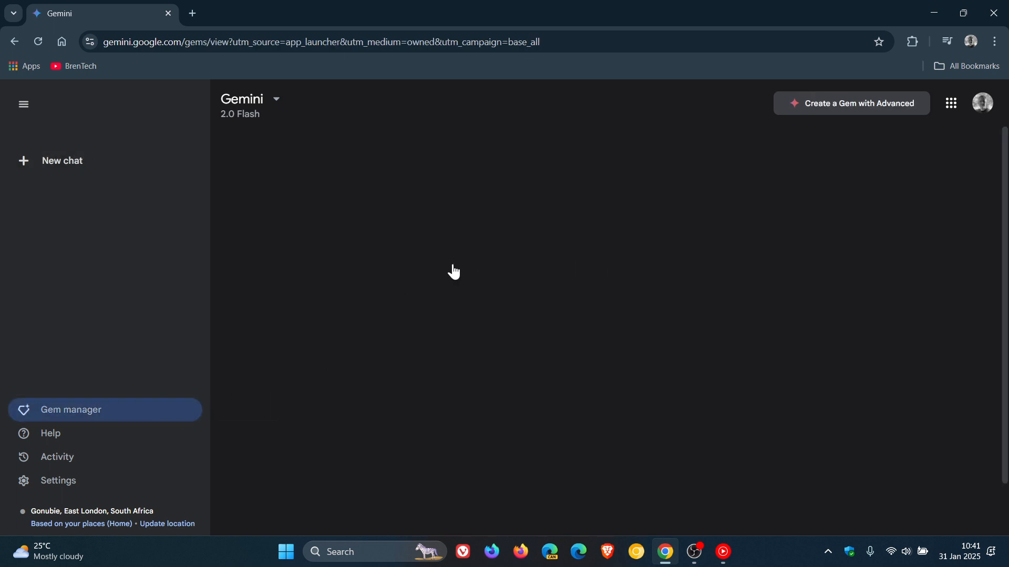
{"action": "left_click", "coordinate": [70, 410]}
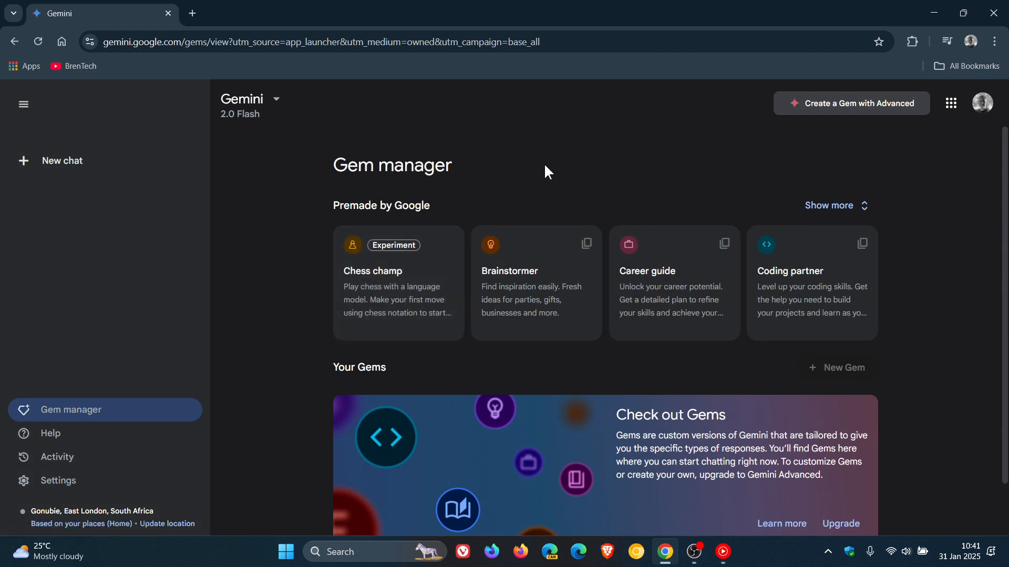
{"action": "mouse_move", "coordinate": [480, 213]}
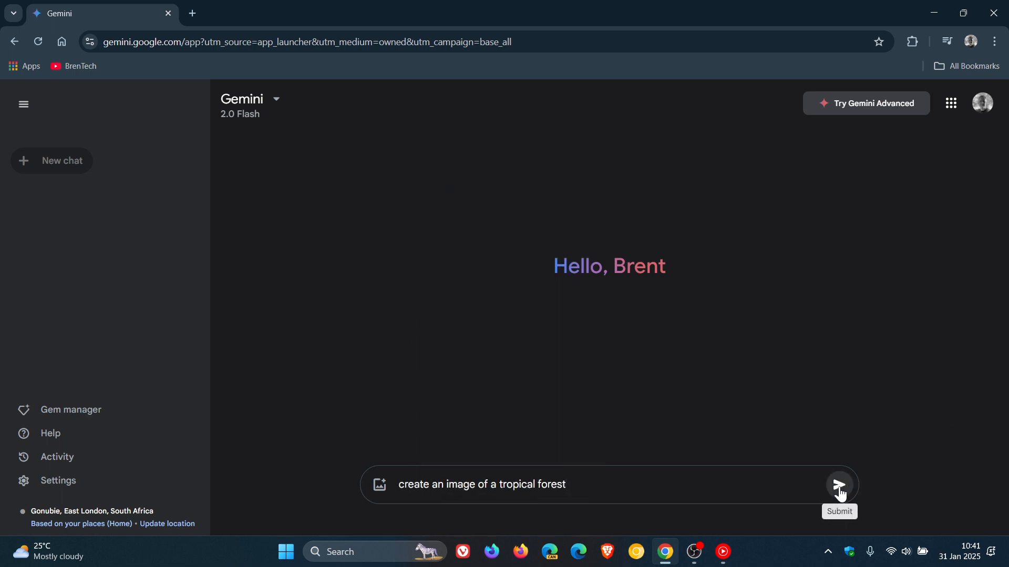
{"action": "left_click", "coordinate": [838, 485]}
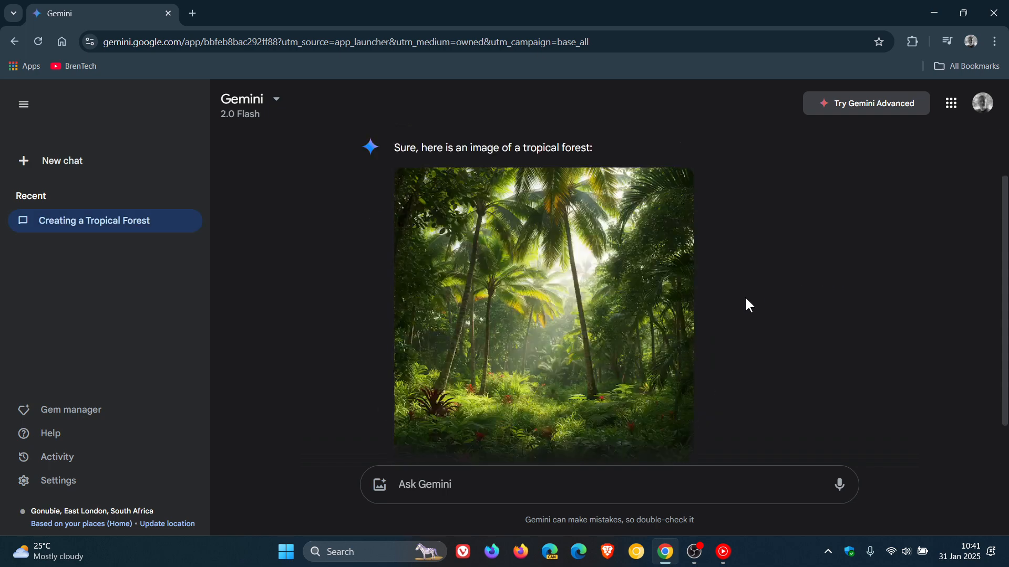
{"action": "scroll", "scroll_direction": "down", "scroll_amount": 3}
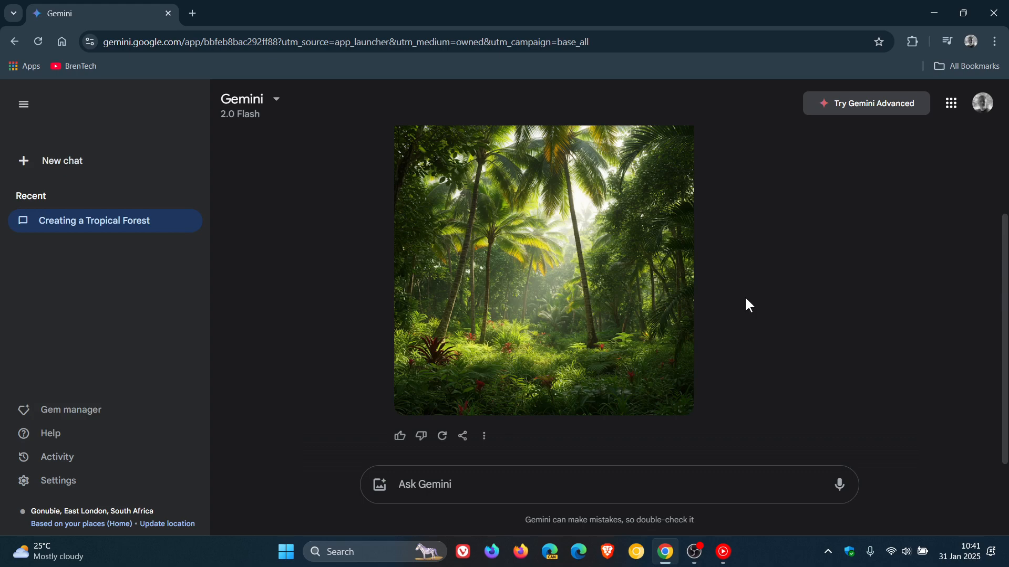
{"action": "left_click", "coordinate": [425, 484]}
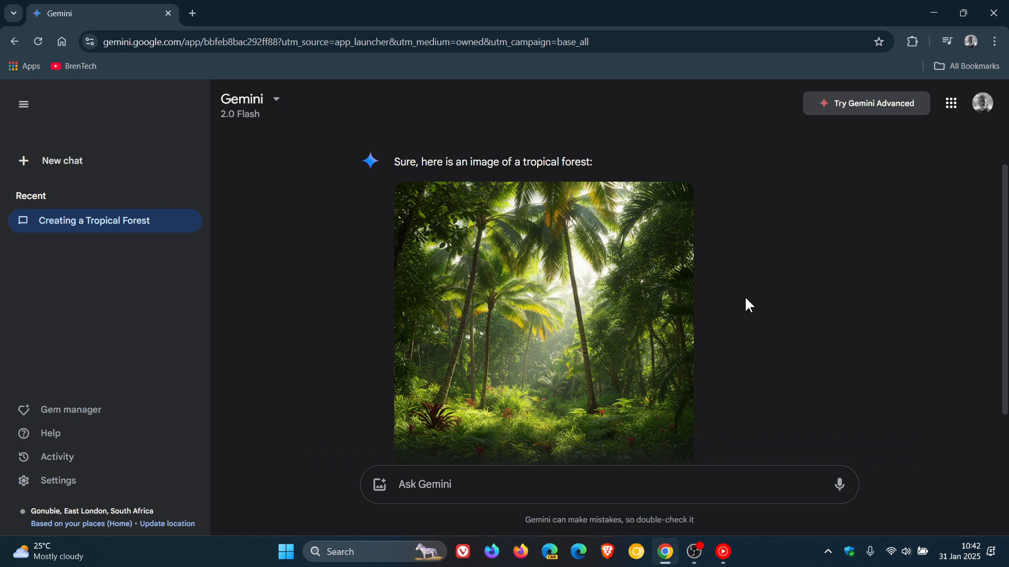
{"action": "left_click", "coordinate": [424, 484]}
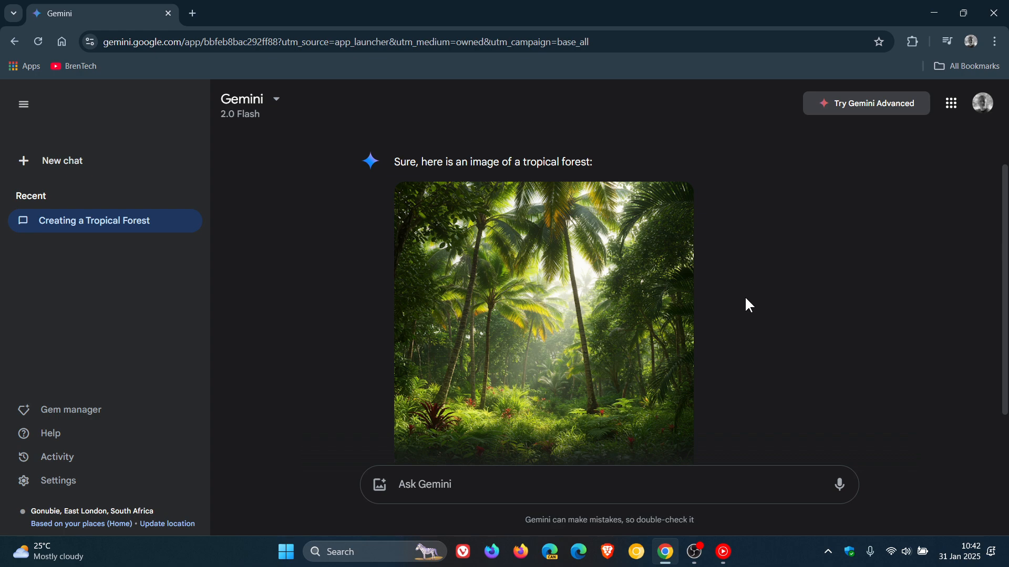
{"action": "left_click", "coordinate": [425, 484]}
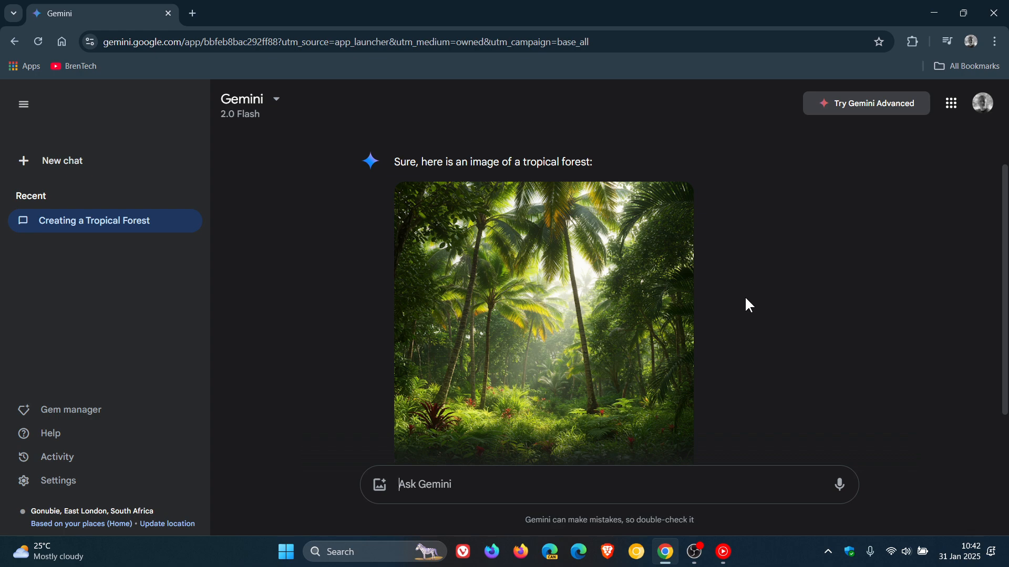
{"action": "mouse_move", "coordinate": [410, 262]}
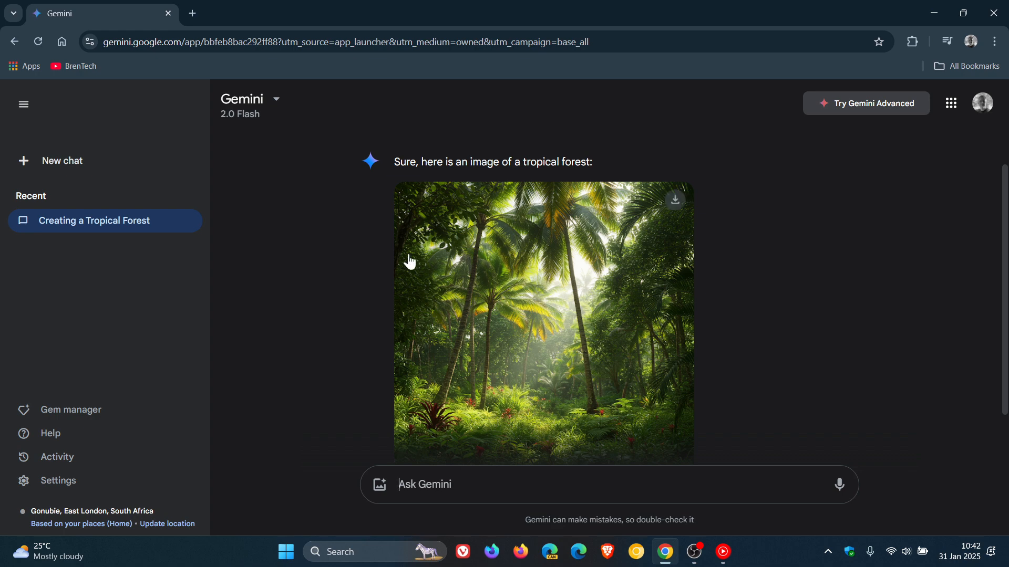
{"action": "left_click", "coordinate": [250, 100]}
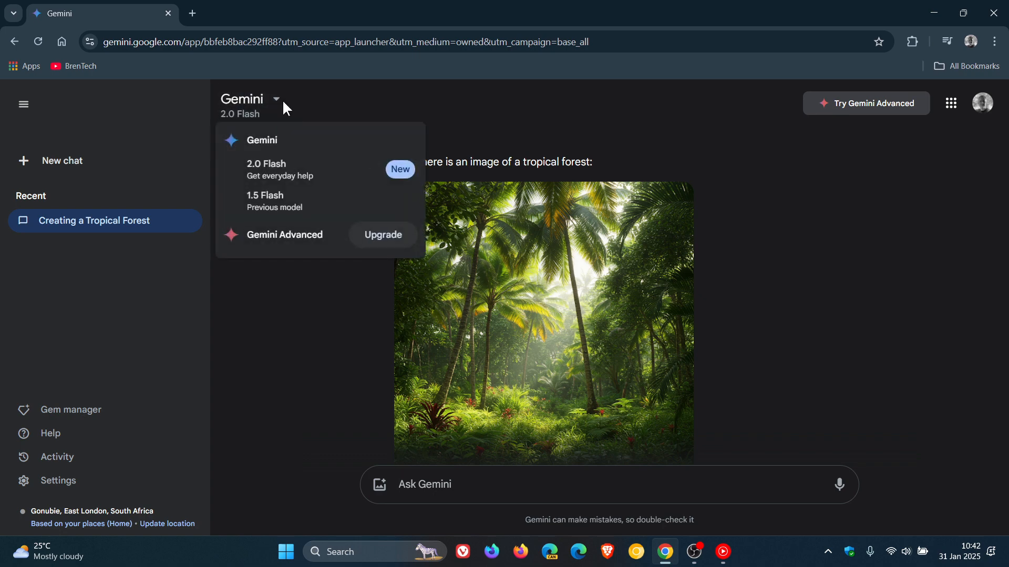
{"action": "mouse_move", "coordinate": [306, 203]}
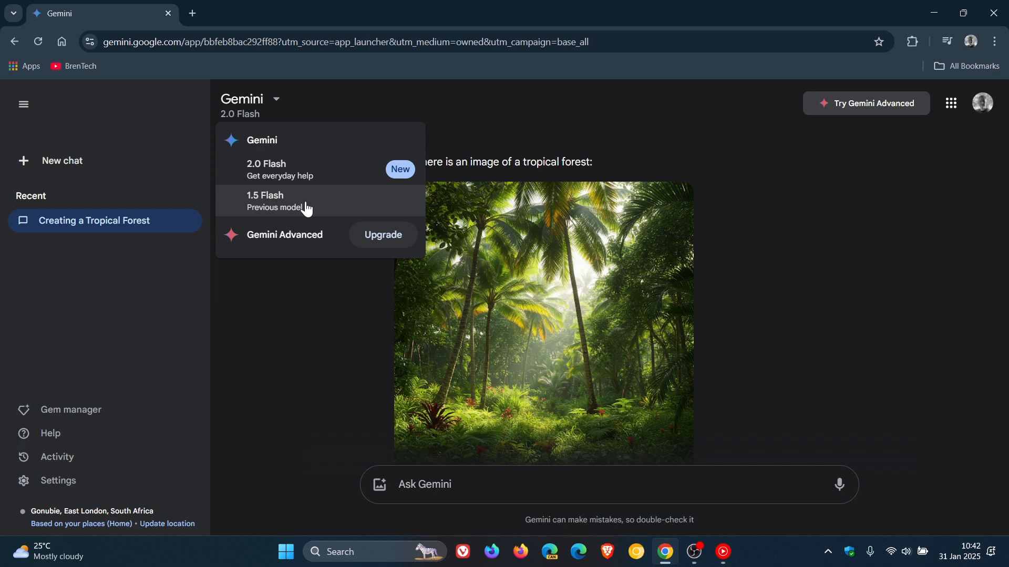
{"action": "mouse_move", "coordinate": [296, 200]}
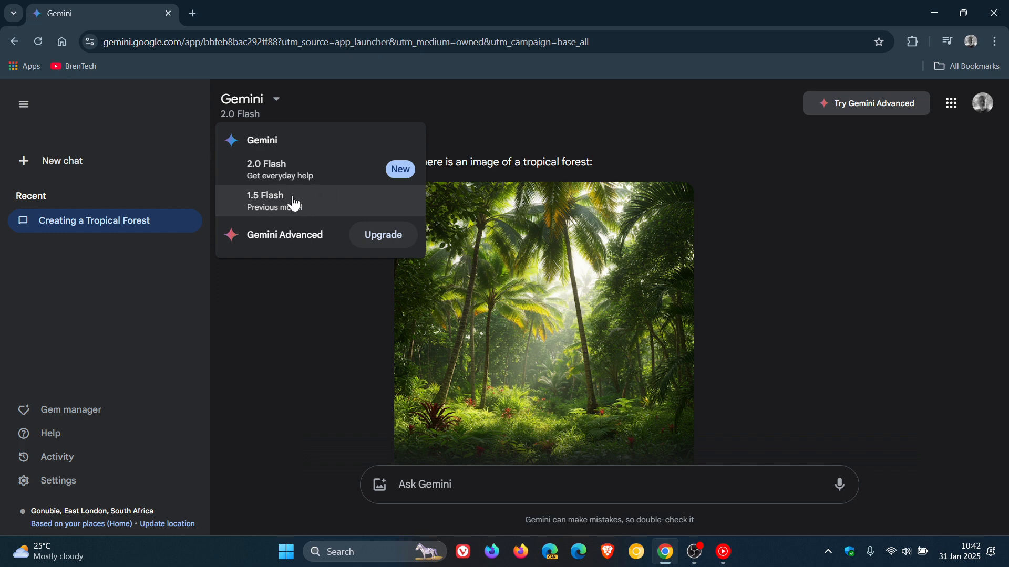
{"action": "mouse_move", "coordinate": [298, 210]}
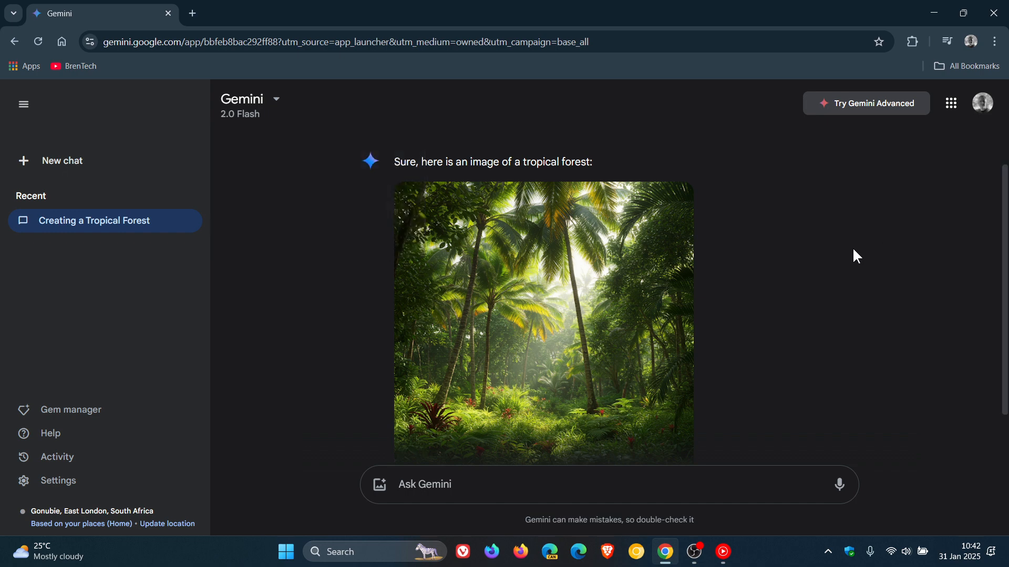
{"action": "mouse_move", "coordinate": [62, 160]}
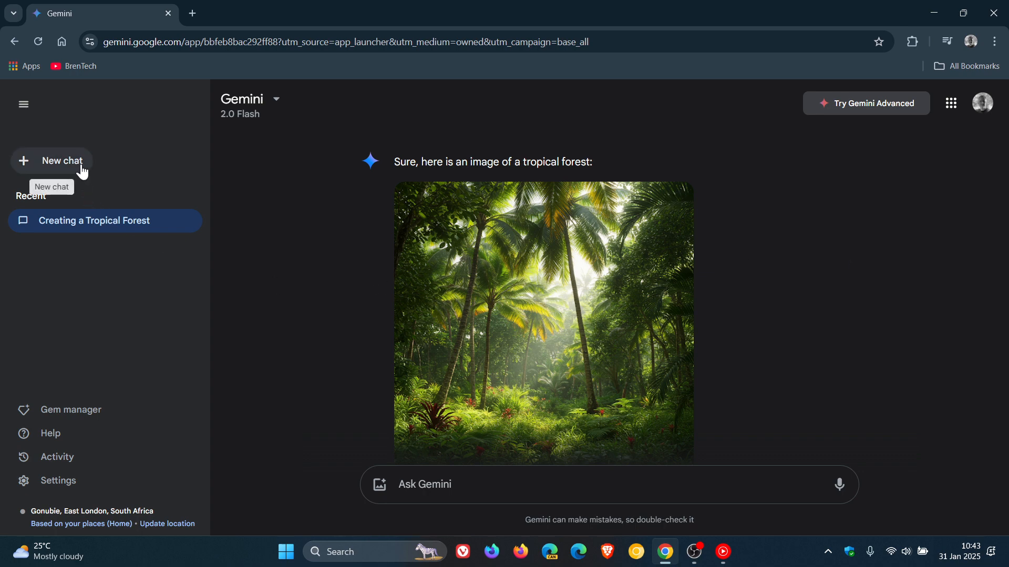
- Start a fresh Gemini chat, leaving the tropical forest conversation under recent chats
{"action": "left_click", "coordinate": [58, 160]}
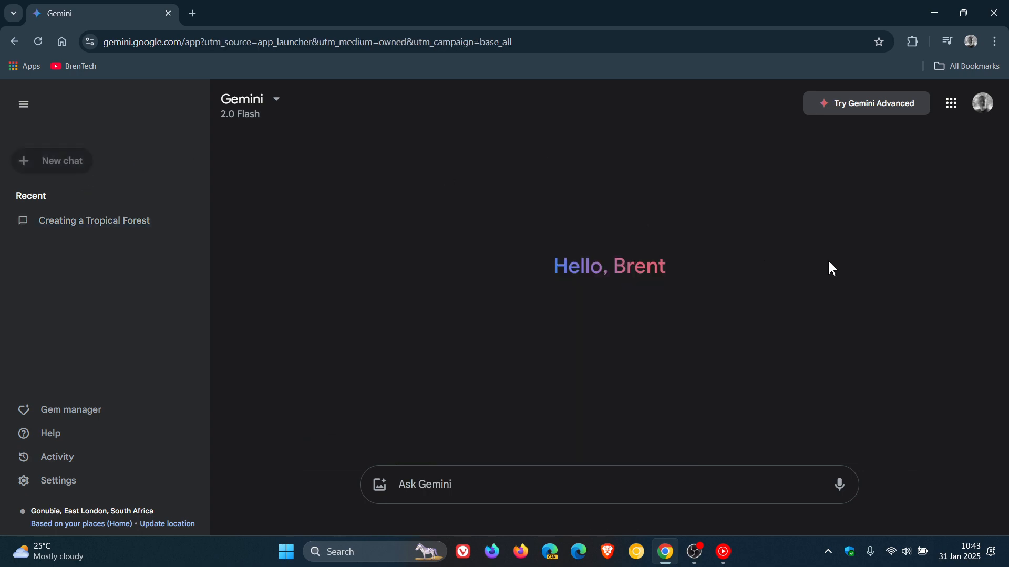